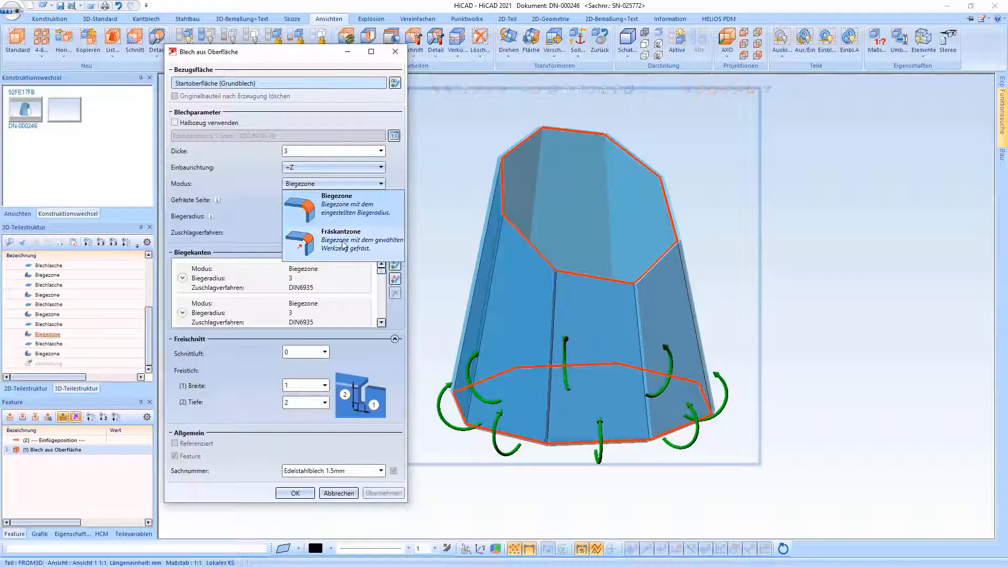
Keep Modus 'Biegezone' with bend radius 3, milled side inside and DIN6935 allowance
{"action": "left_click", "coordinate": [333, 183]}
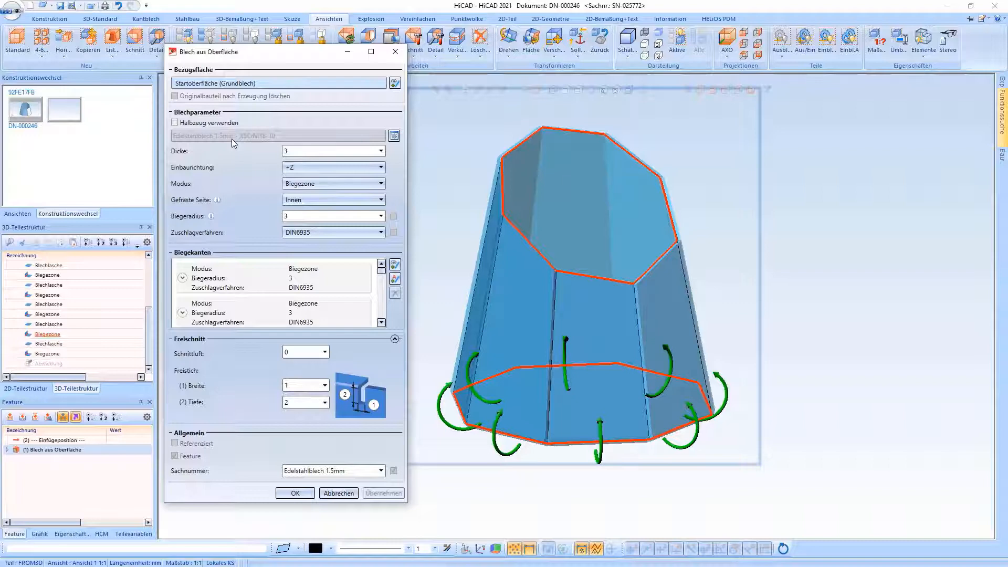
{"action": "mouse_move", "coordinate": [394, 277]}
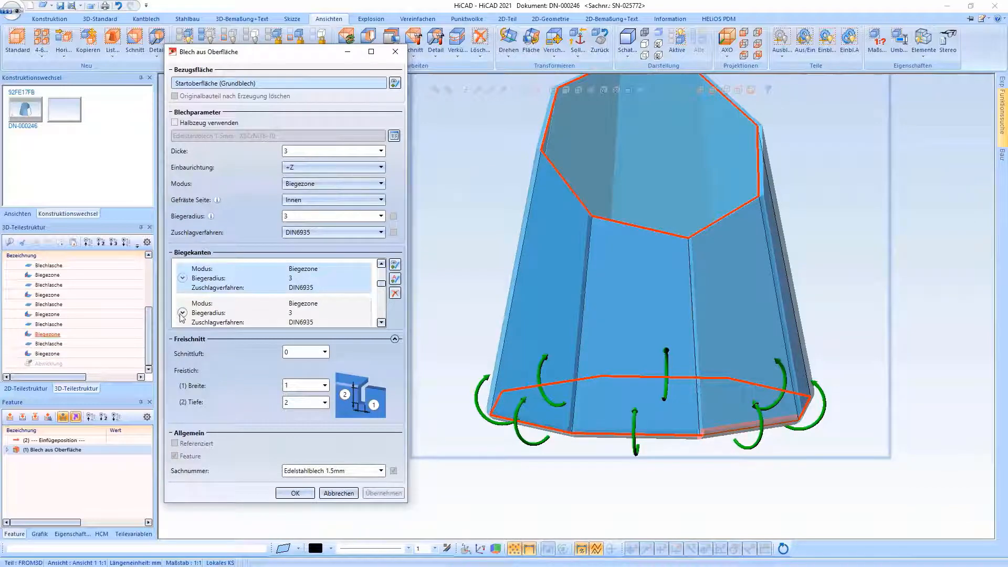
Review a bend edge entry and create the octagonal sheet-metal vase
{"action": "left_click", "coordinate": [182, 314]}
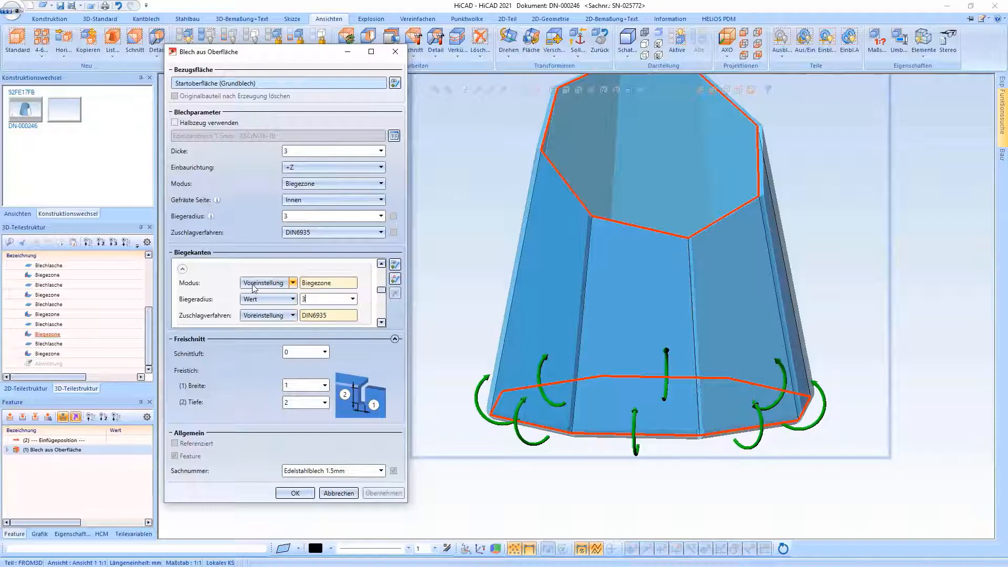
{"action": "mouse_move", "coordinate": [264, 283]}
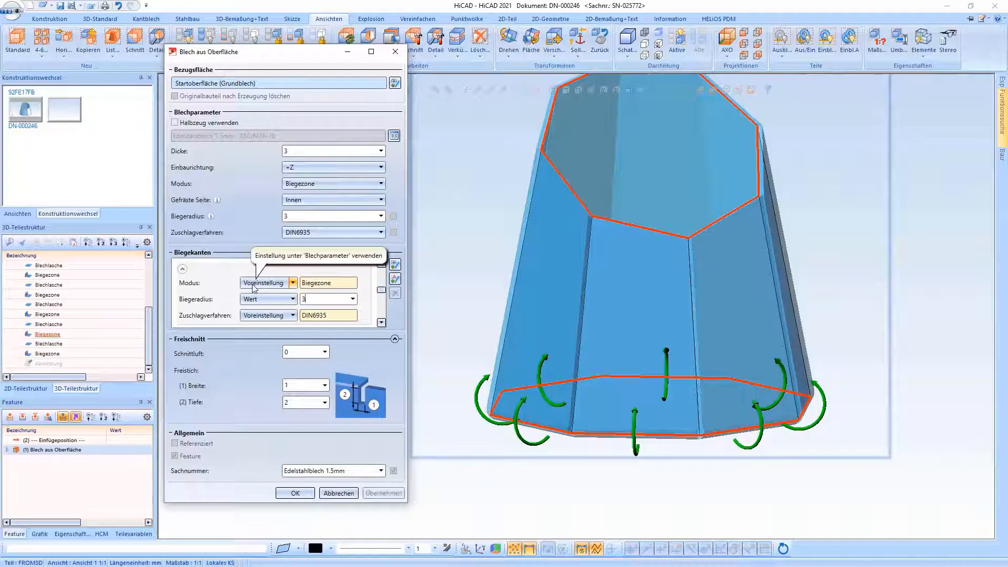
{"action": "left_click", "coordinate": [294, 494]}
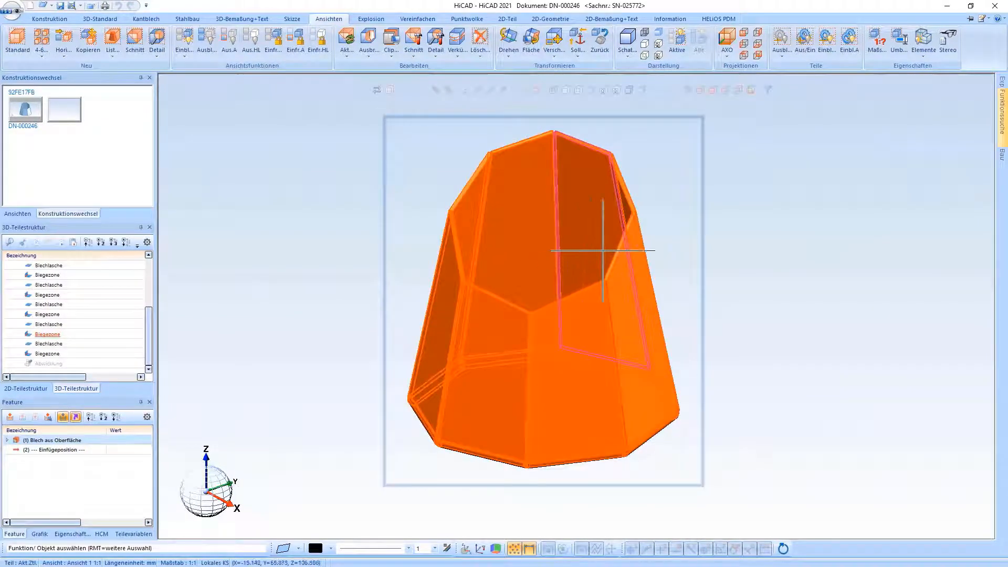
Bring up the manual bending tool assignment from the Kantblech Extras menu
{"action": "left_click", "coordinate": [146, 19]}
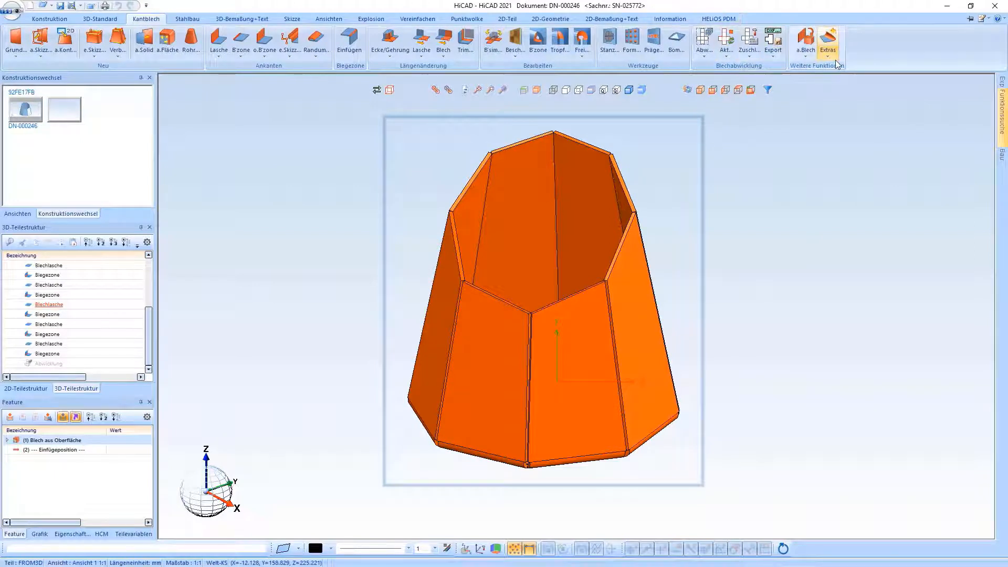
{"action": "left_click", "coordinate": [827, 44]}
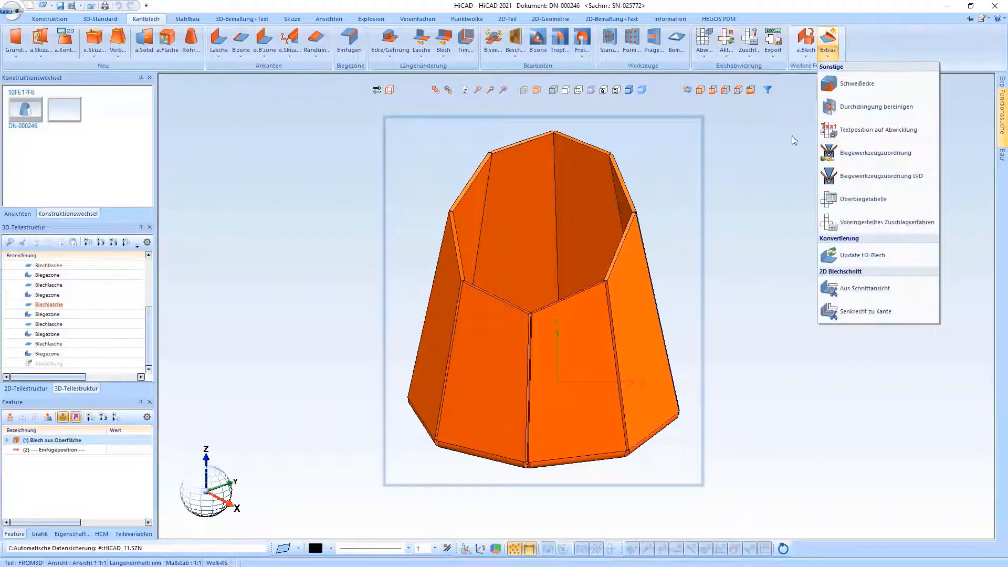
{"action": "left_click", "coordinate": [875, 153]}
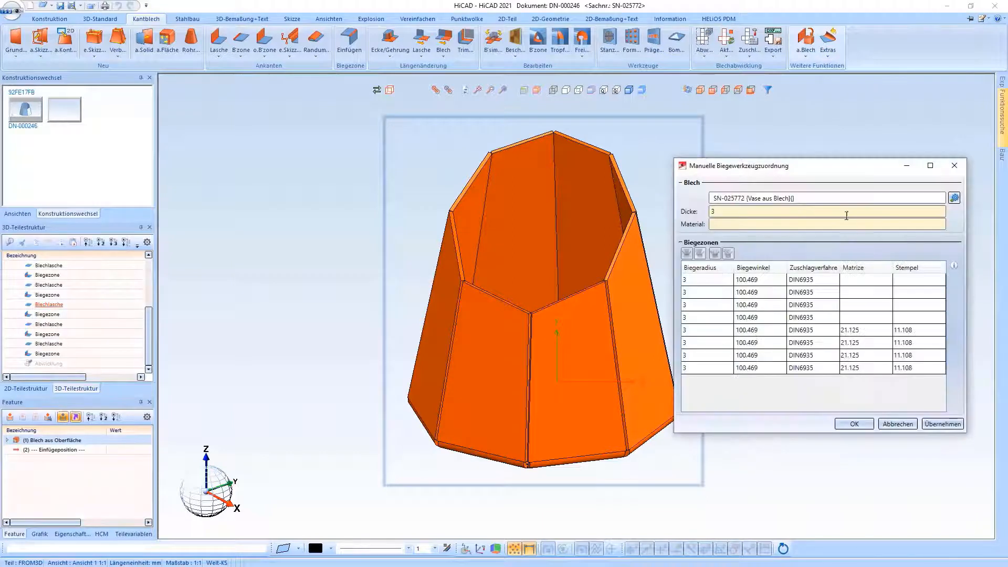
Look up punch 11.108 for the bend zones in the factory-standard Stempel catalogue
{"action": "left_click_drag", "start_coordinate": [739, 166], "coordinate": [740, 139]}
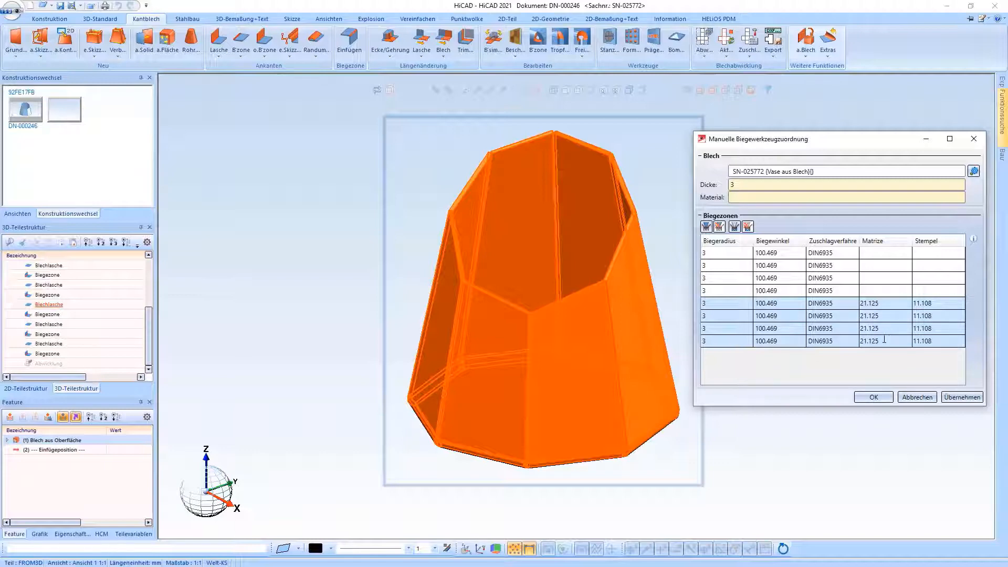
{"action": "mouse_move", "coordinate": [706, 227]}
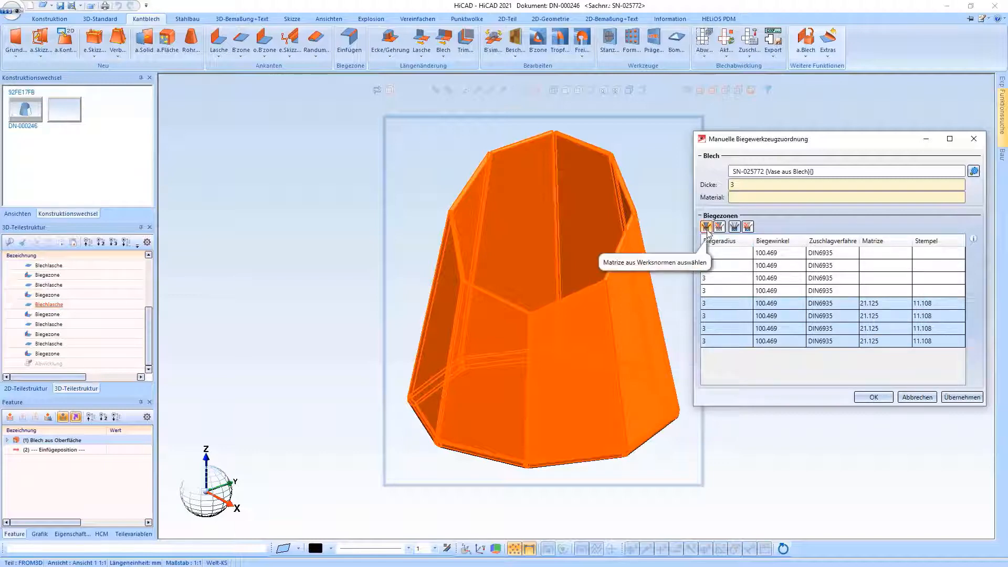
{"action": "left_click", "coordinate": [706, 227]}
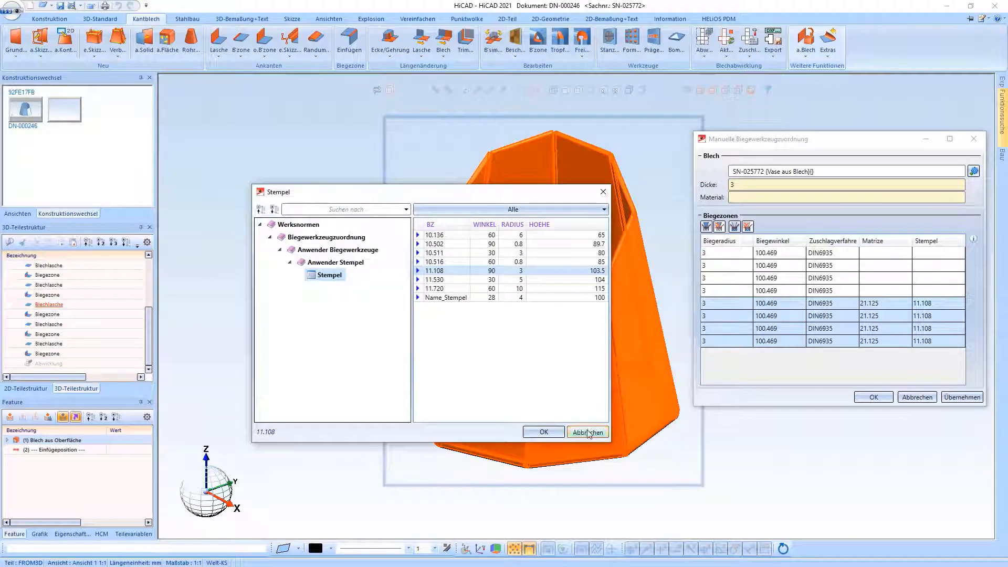
Cancel the catalogue, show the vase beside its unfolded flat pattern, and go to Information functions
{"action": "left_click", "coordinate": [586, 431]}
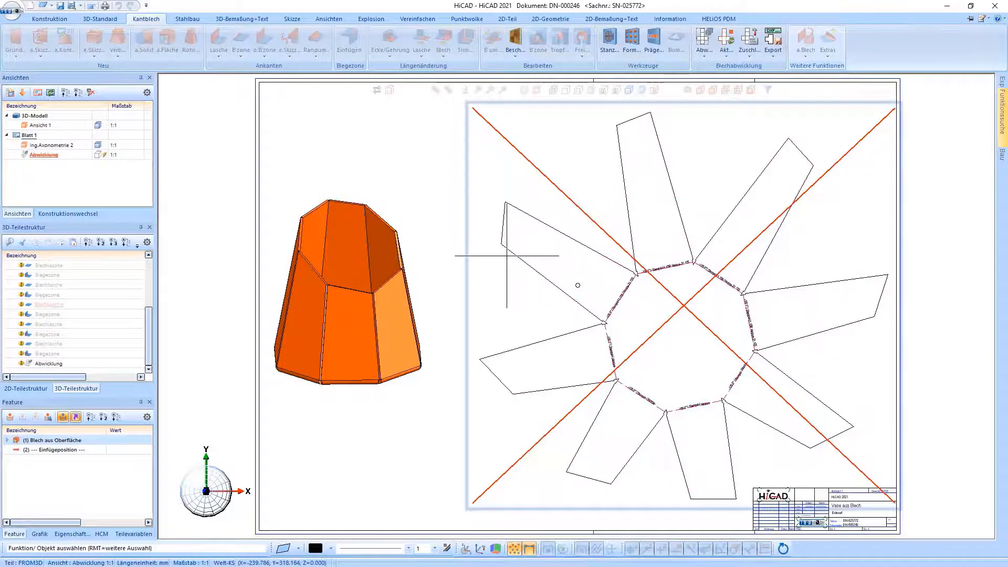
{"action": "right_click", "coordinate": [577, 284]}
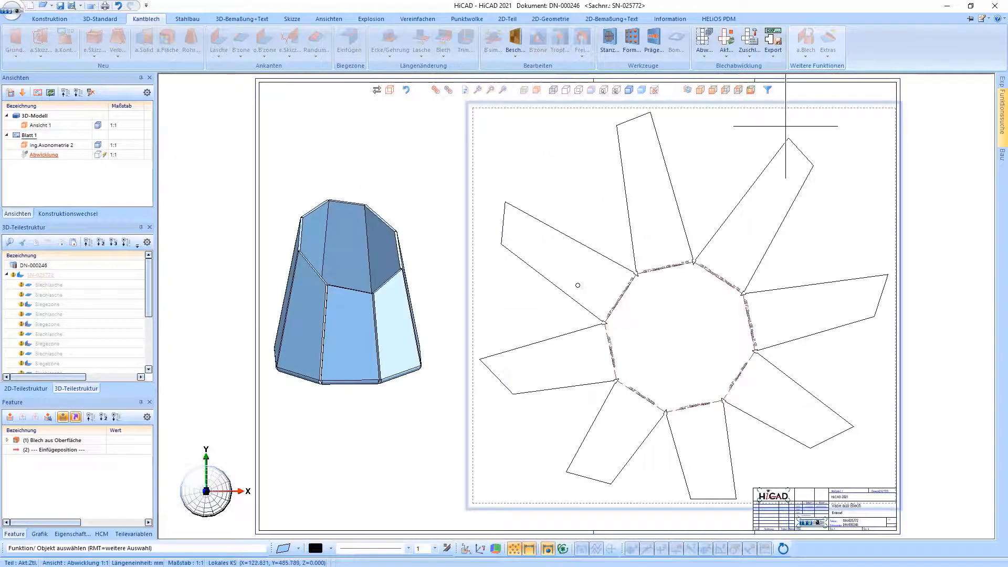
{"action": "left_click", "coordinate": [670, 19]}
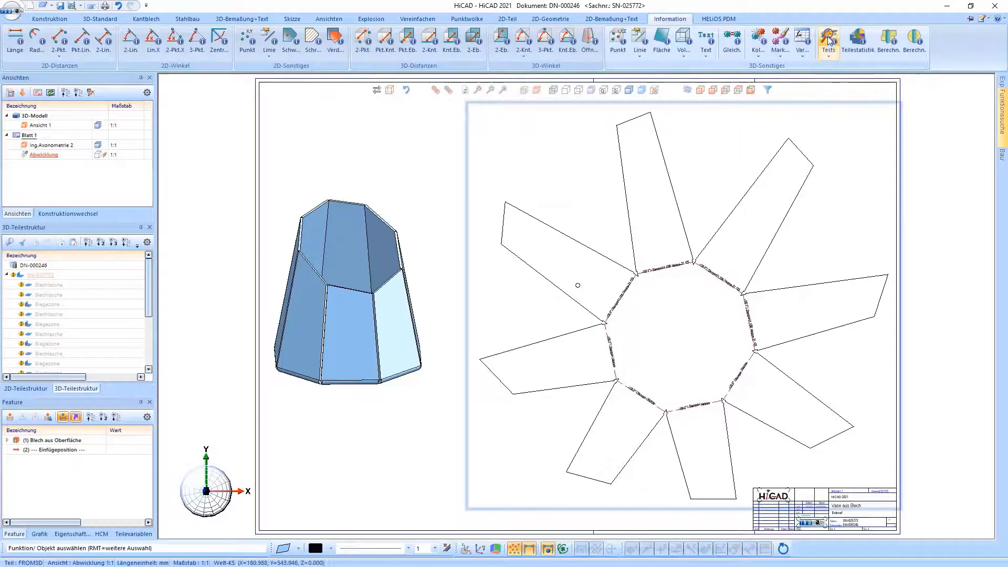
Run the Design Checker test 'Blechabwicklung kollisionsfrei', confirm it passes, and close it
{"action": "left_click", "coordinate": [829, 42]}
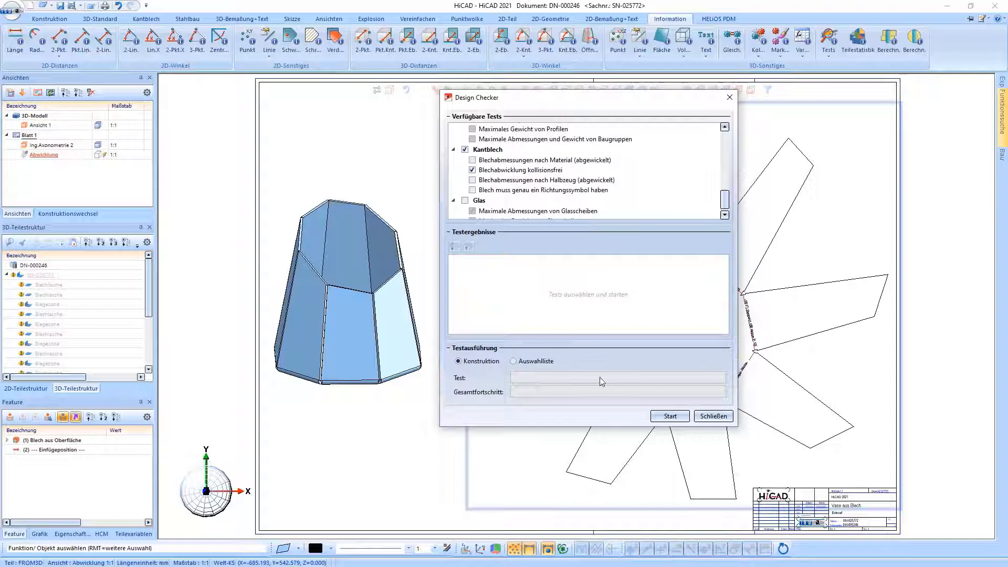
{"action": "left_click", "coordinate": [669, 416]}
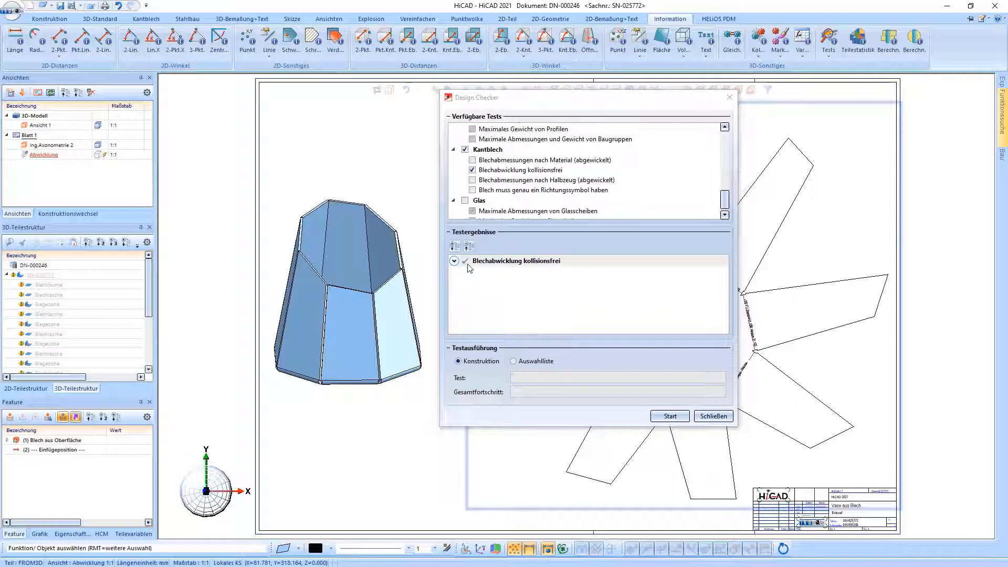
{"action": "left_click", "coordinate": [713, 416]}
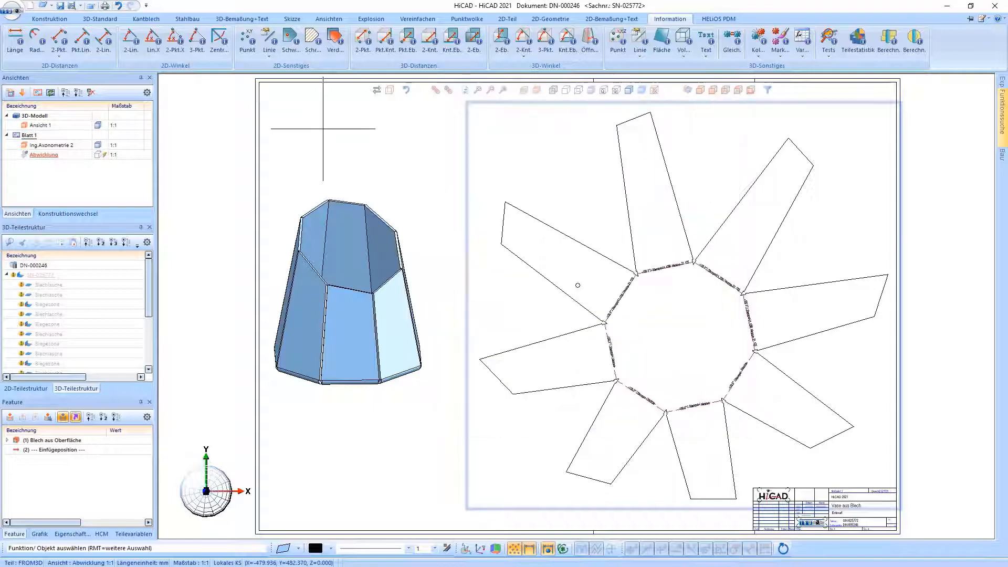